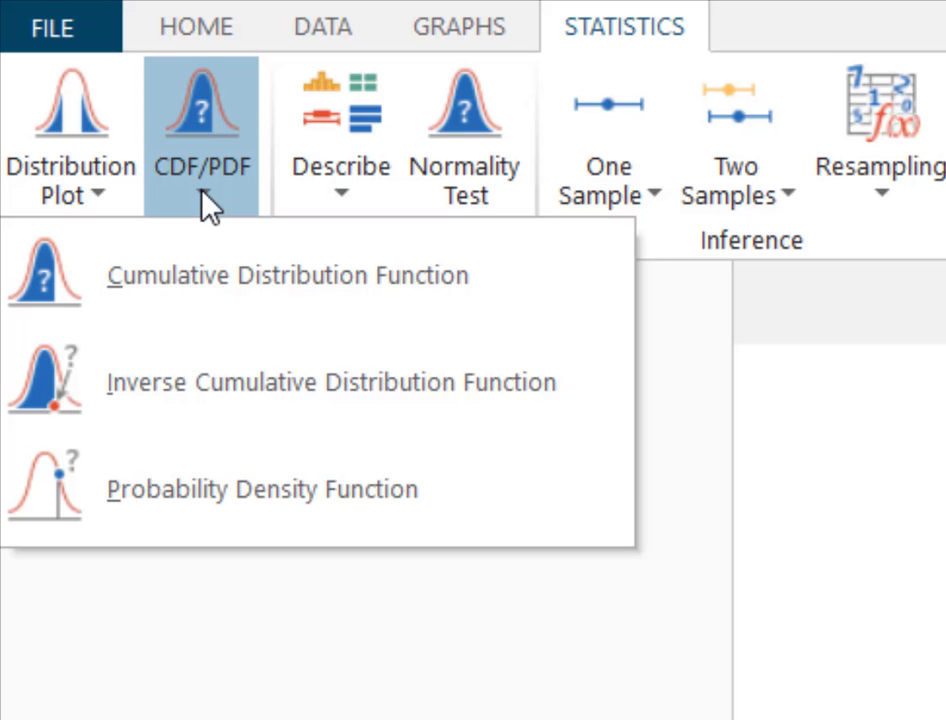
mouse_move(265, 490)
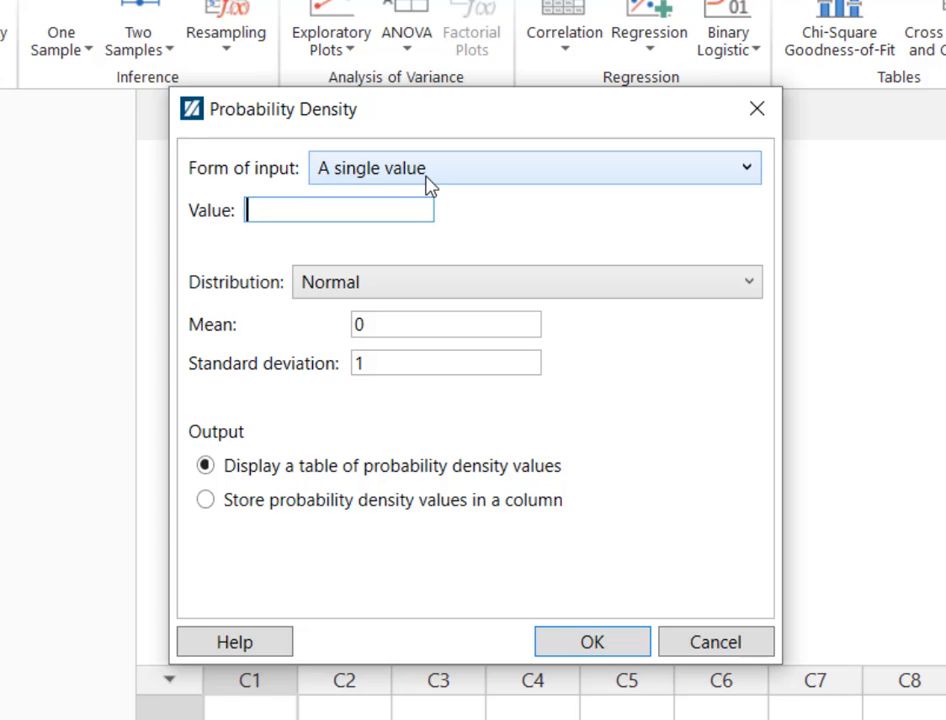
Compute the binomial density for x = 8 with 50 trials and event probability 0.27
left_click(338, 209)
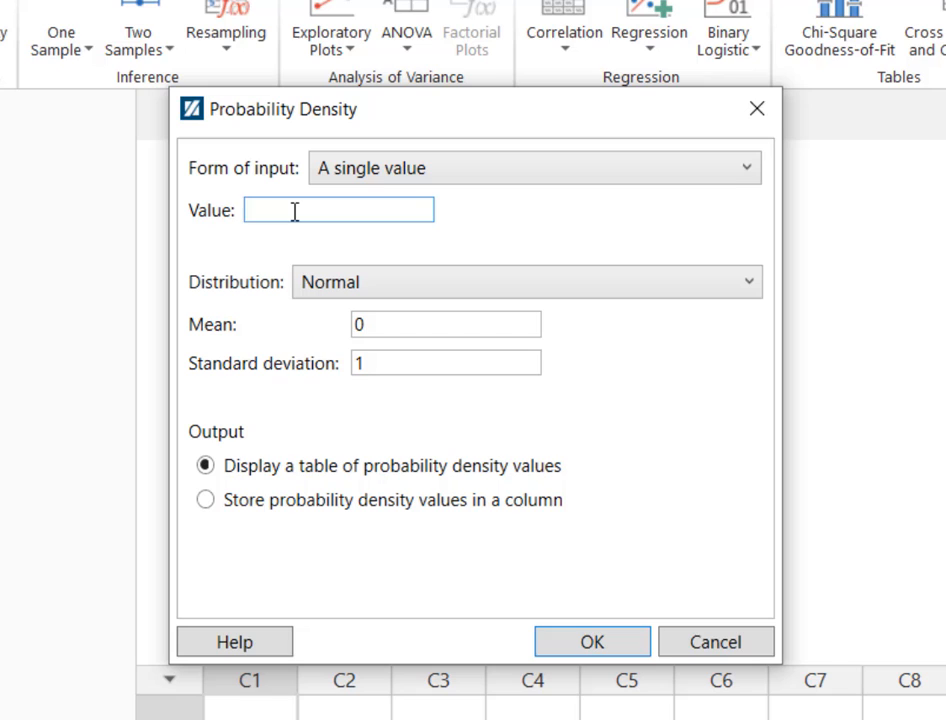
type("8")
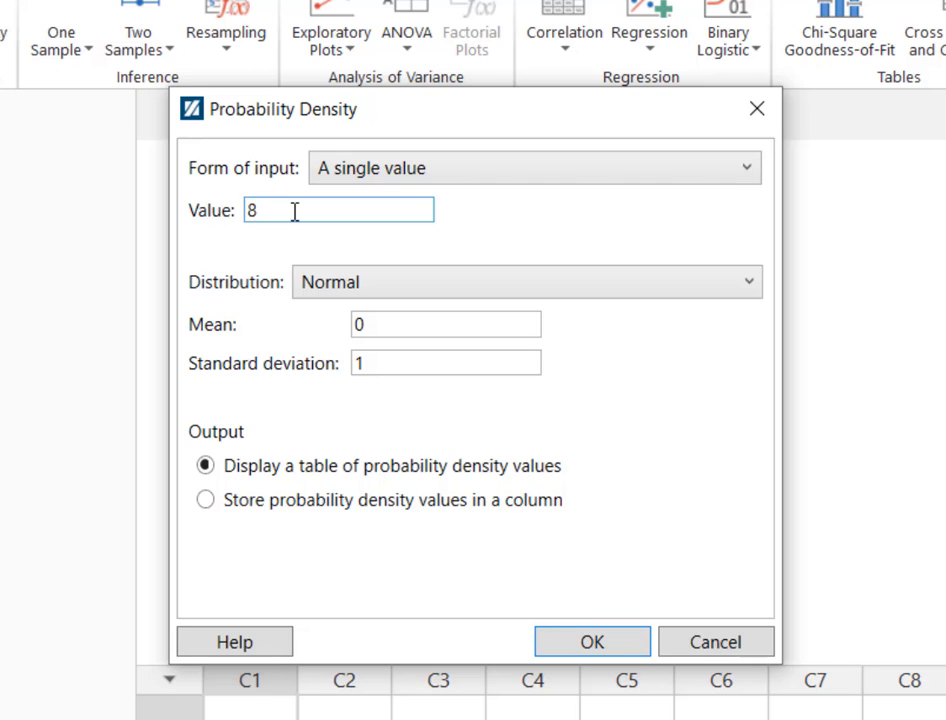
left_click(745, 281)
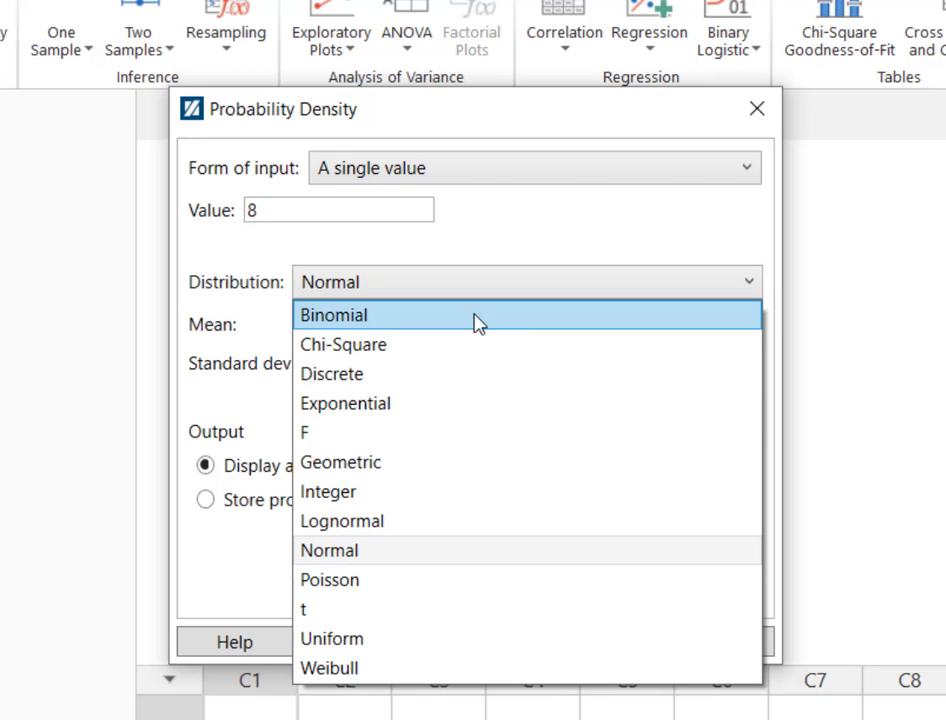
left_click(334, 315)
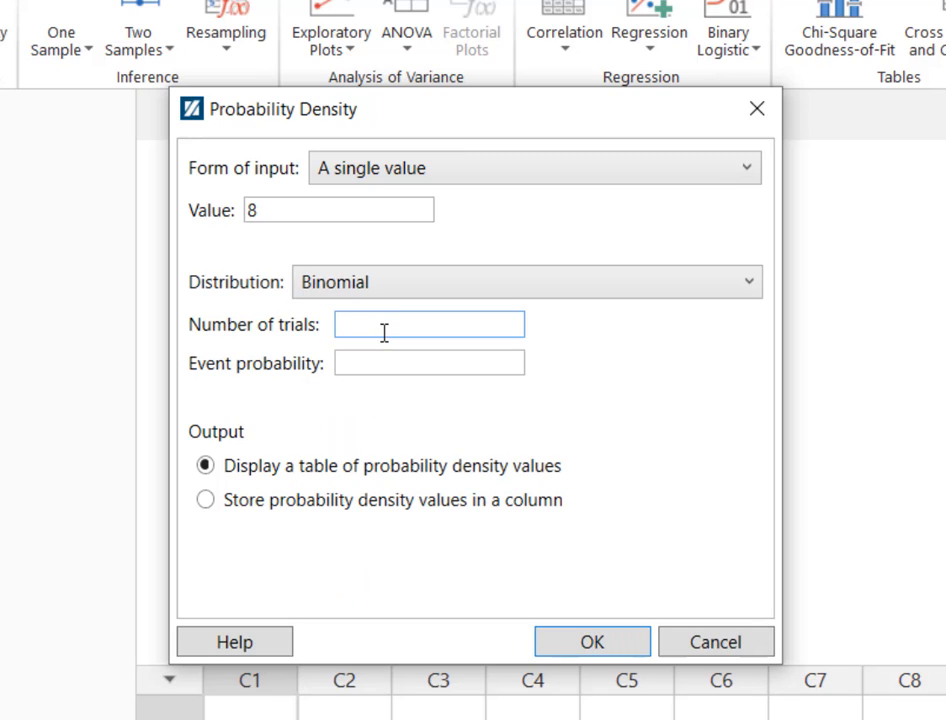
type("50")
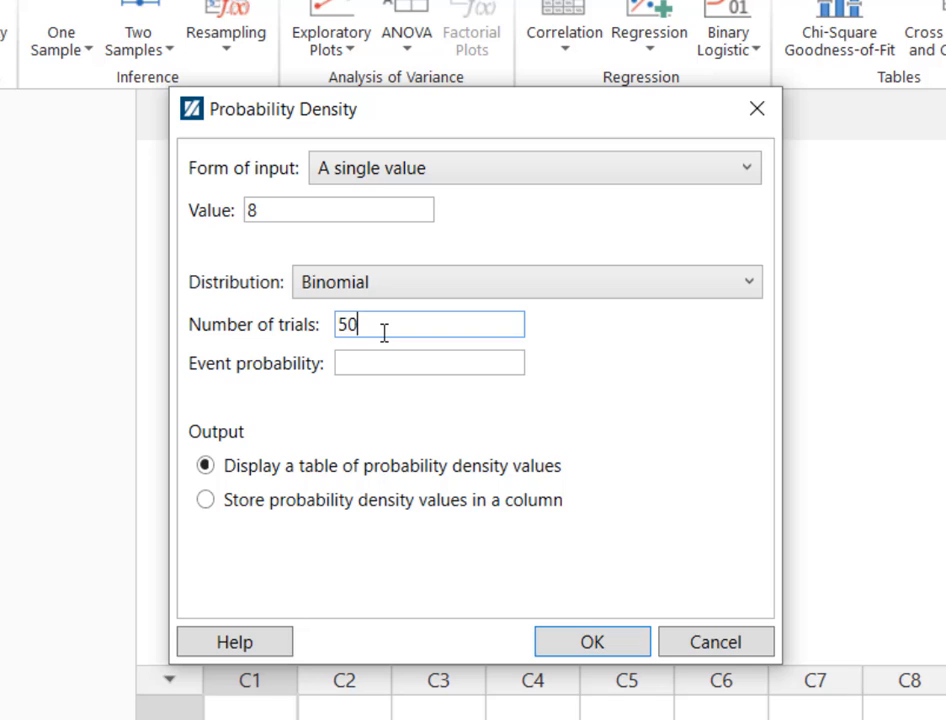
type(".2")
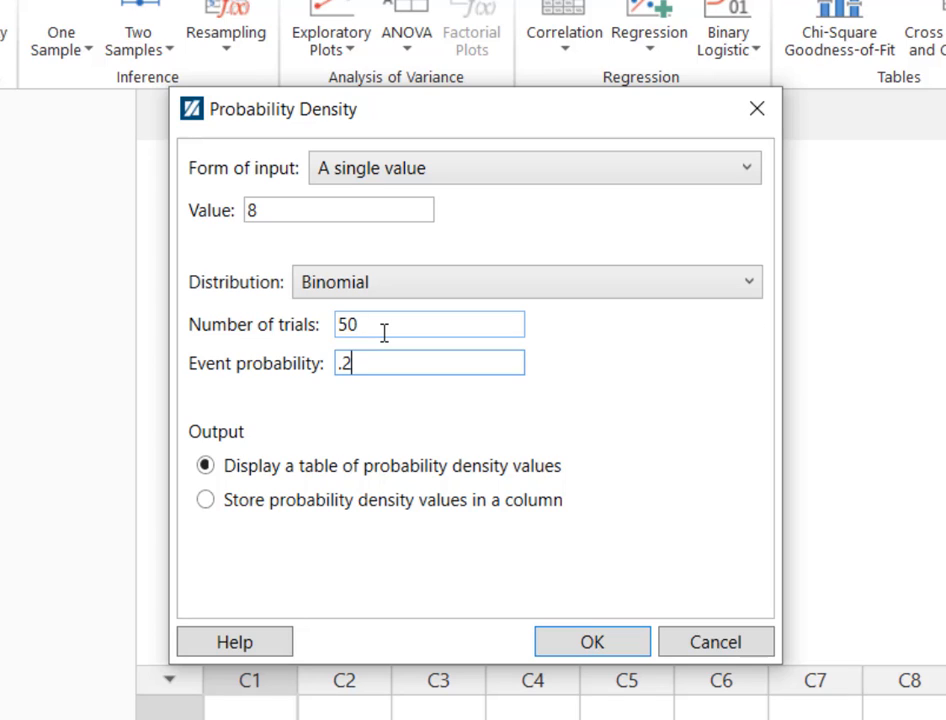
type("7")
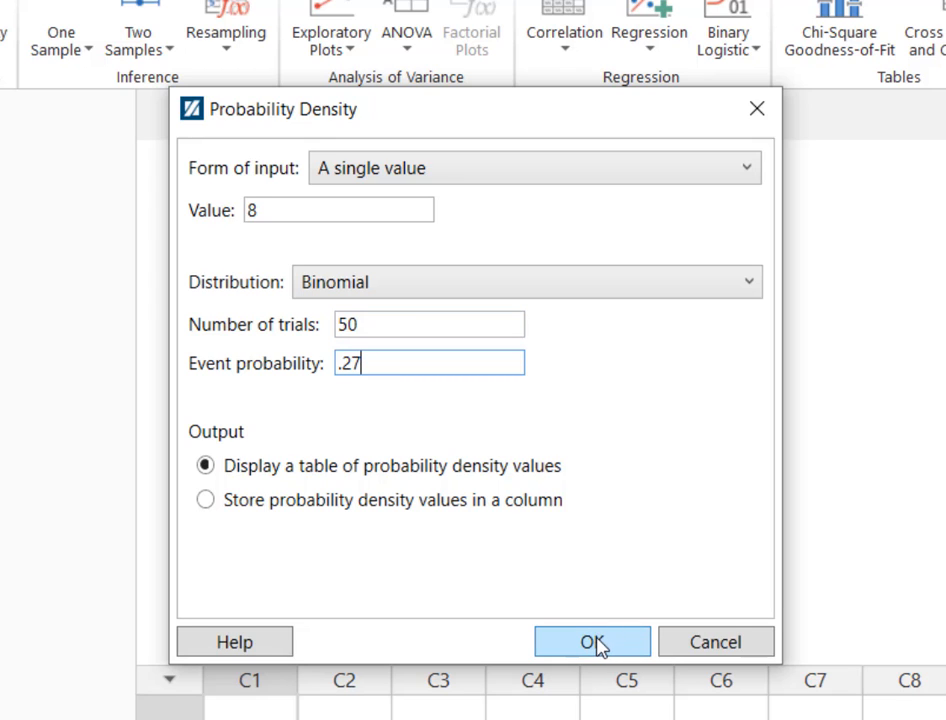
left_click(592, 641)
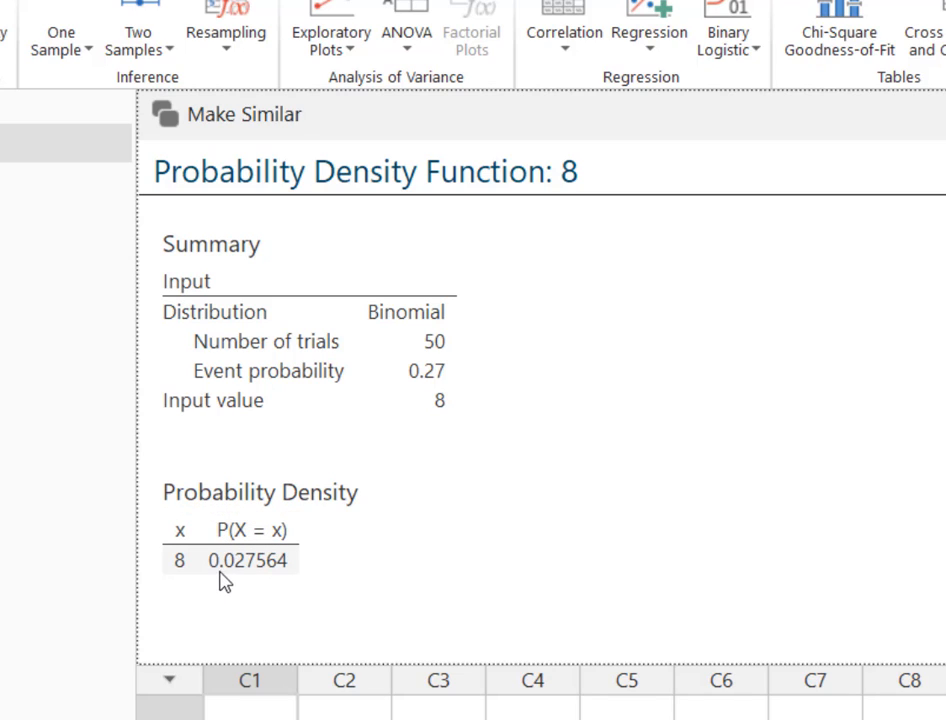
mouse_move(253, 578)
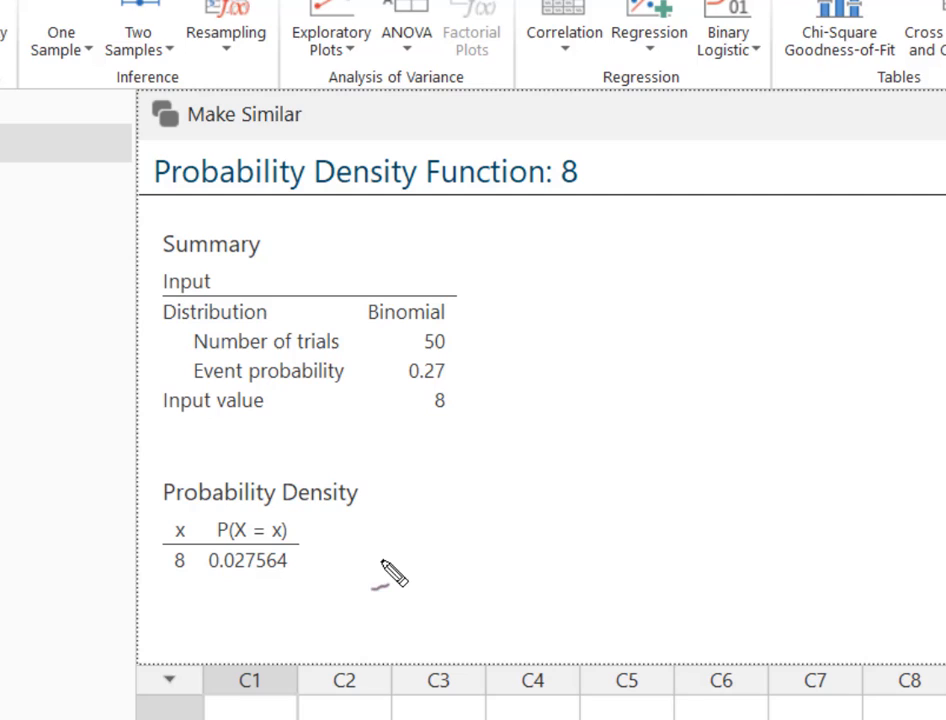
mouse_move(400, 543)
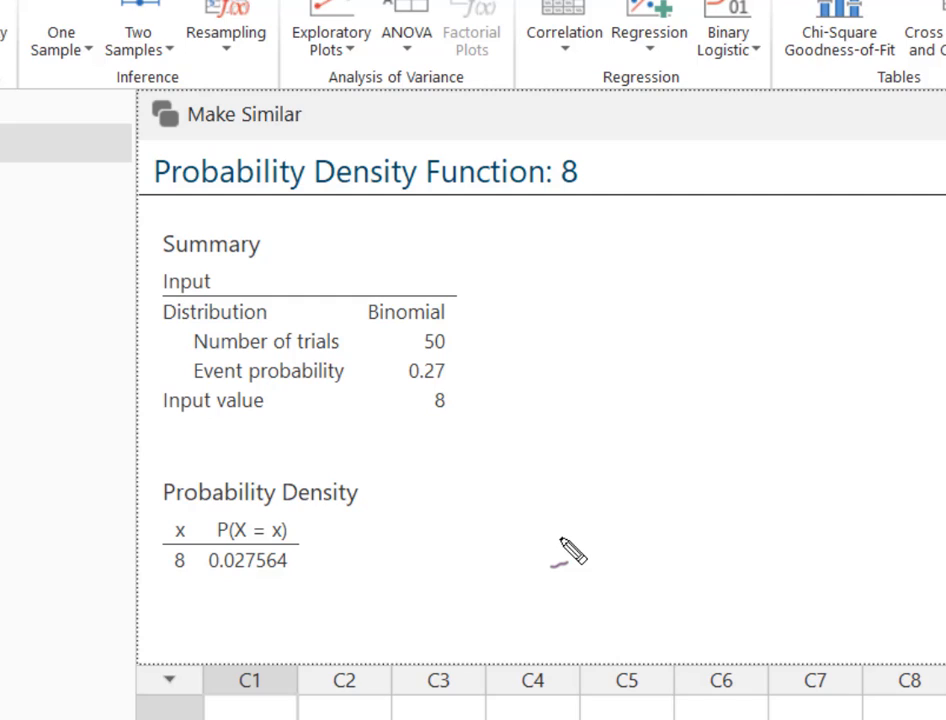
mouse_move(648, 618)
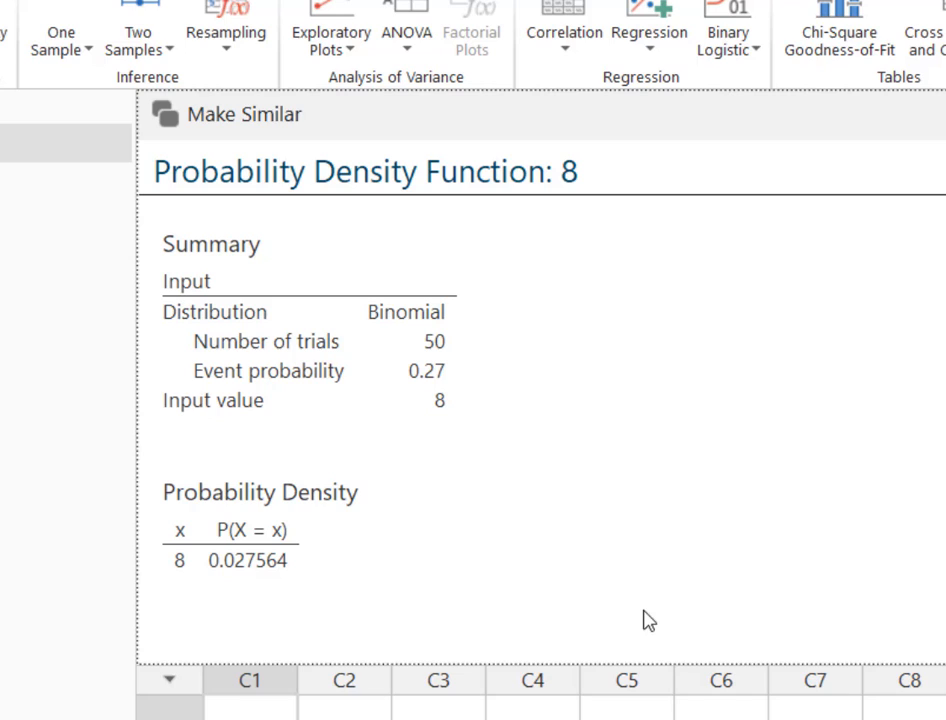
mouse_move(652, 610)
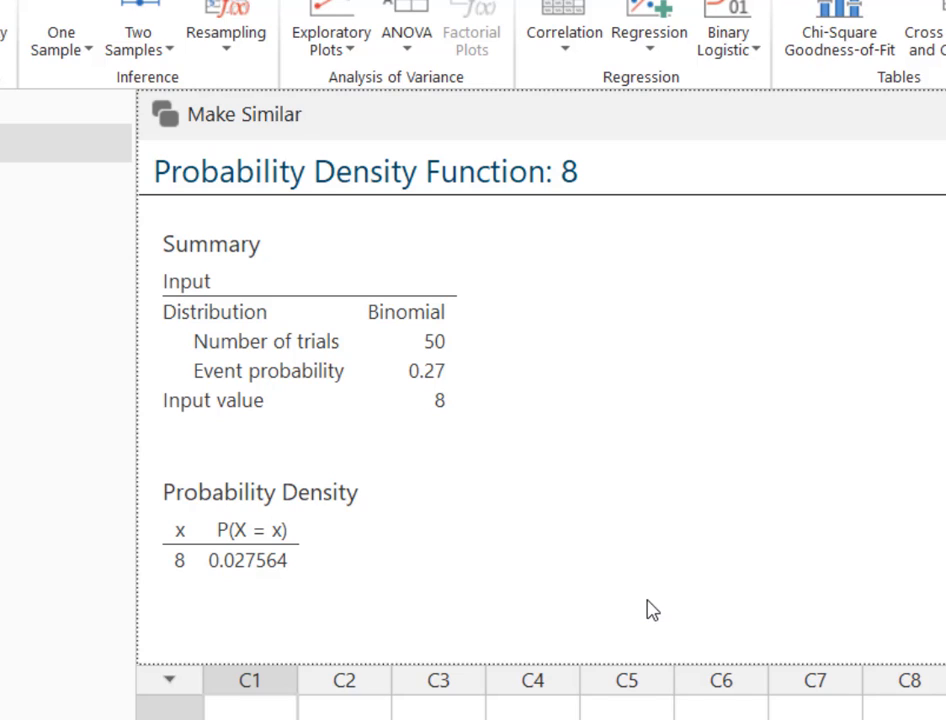
mouse_move(227, 114)
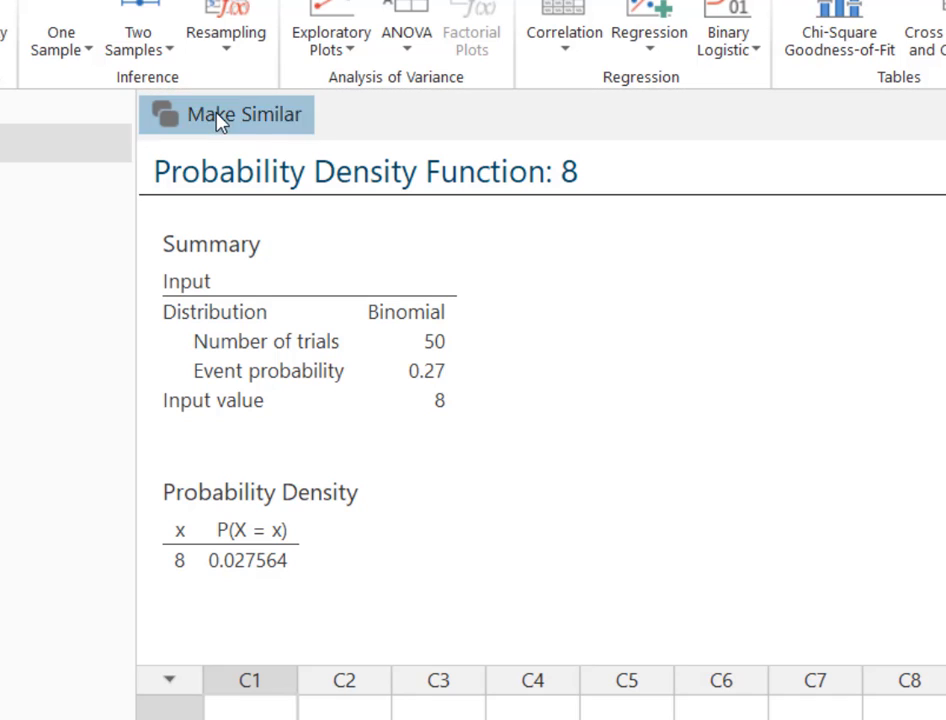
Use Make Similar to compute the binomial density for x = 10 (n = 50, p = 0.27)
left_click(243, 114)
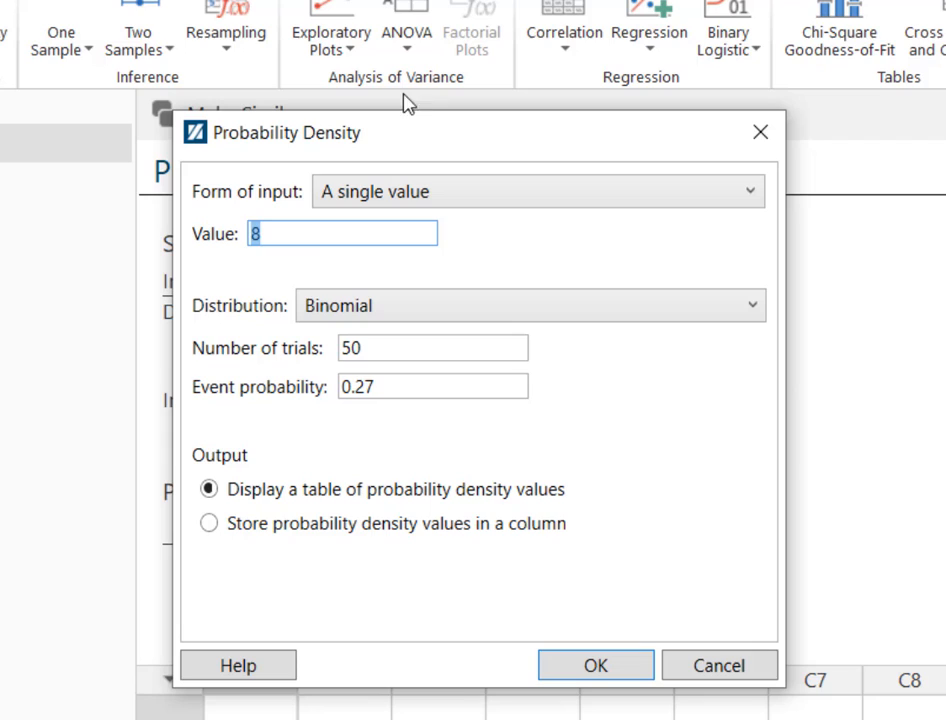
mouse_move(289, 235)
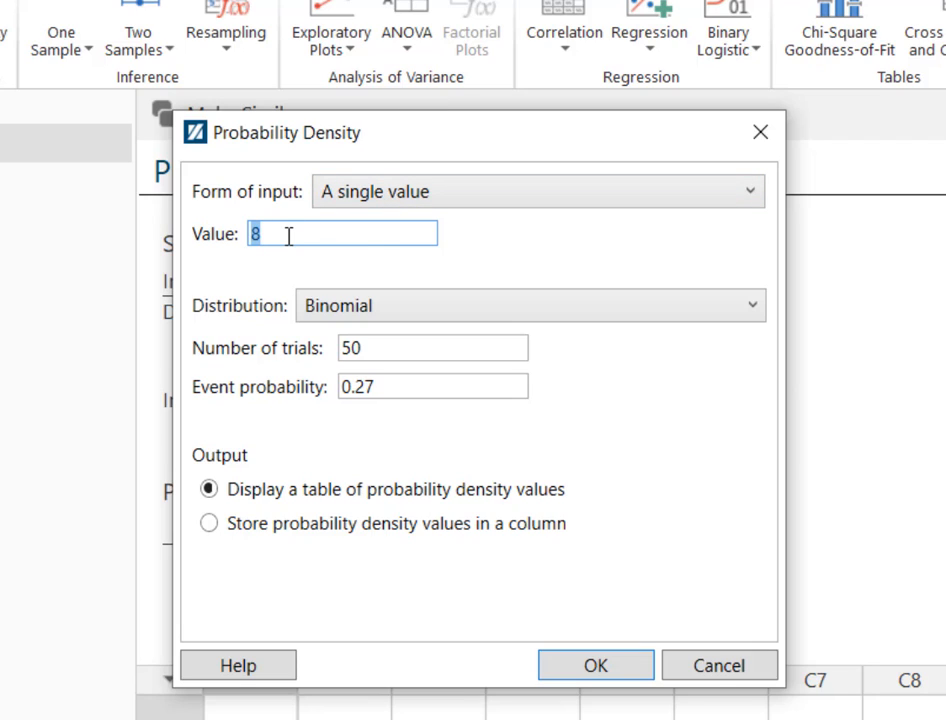
type("10")
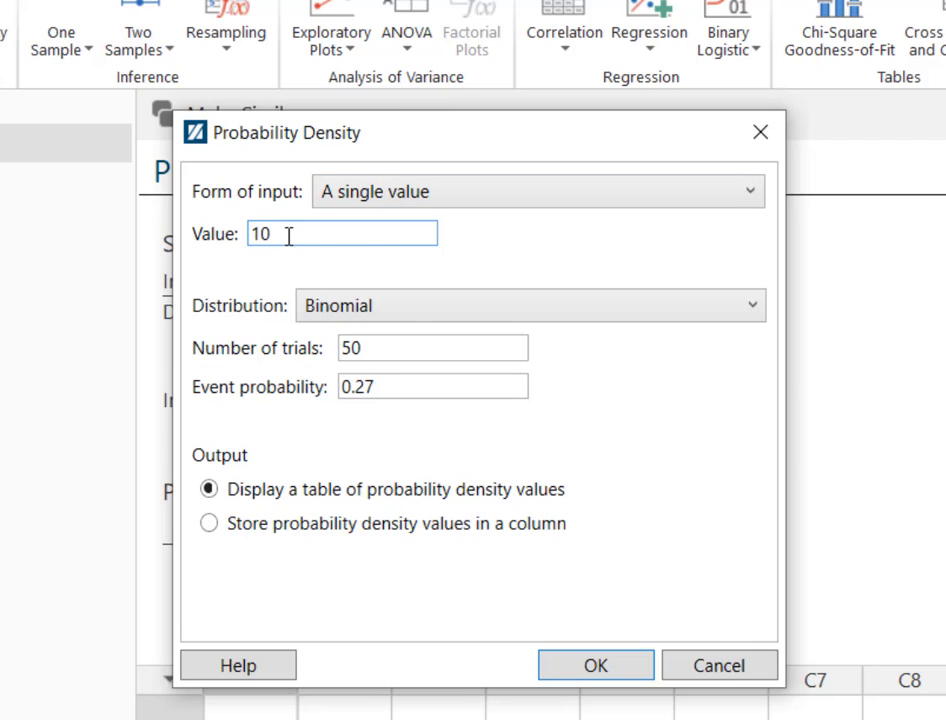
mouse_move(390, 382)
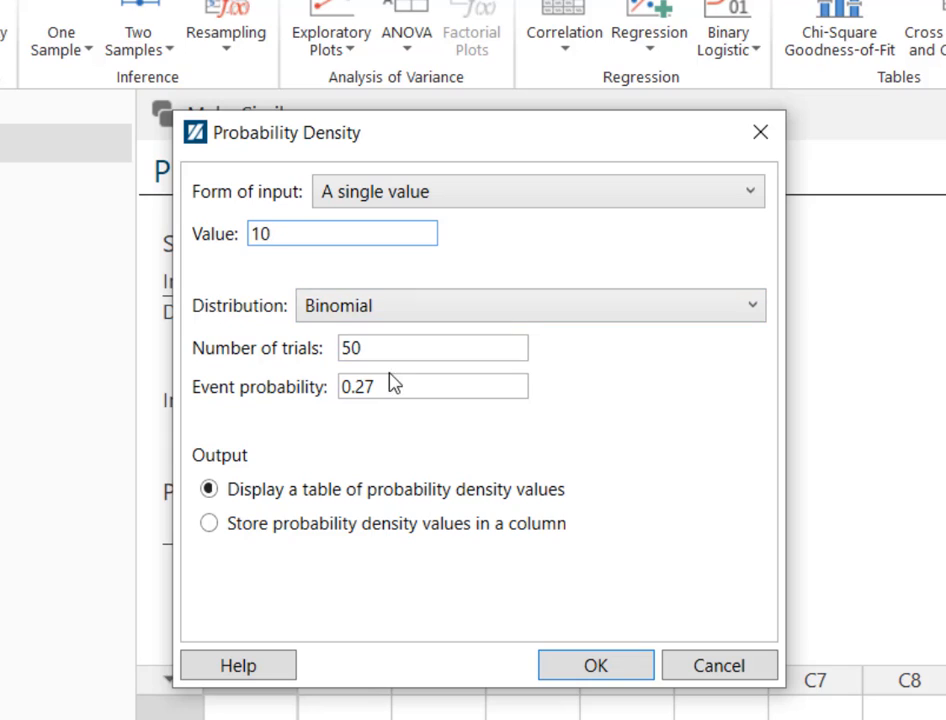
left_click(432, 348)
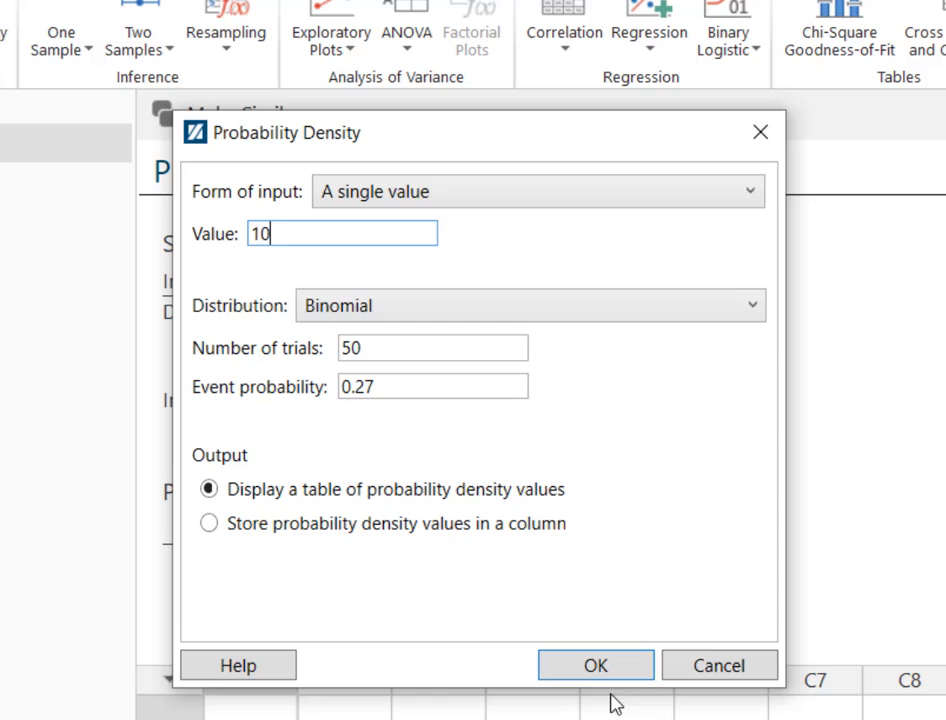
left_click(595, 665)
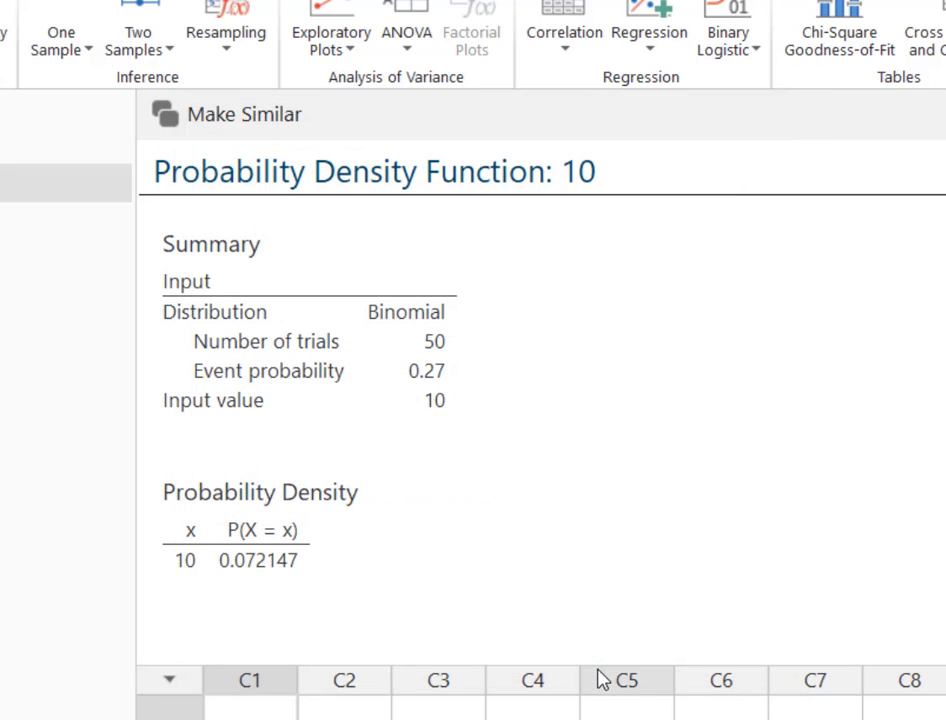
mouse_move(499, 557)
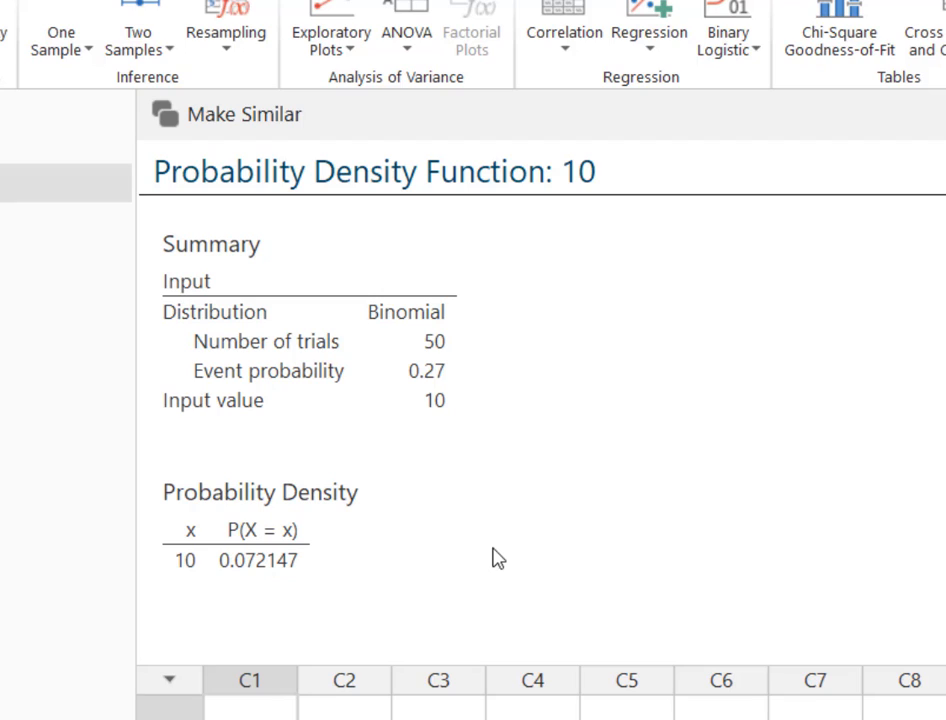
mouse_move(401, 611)
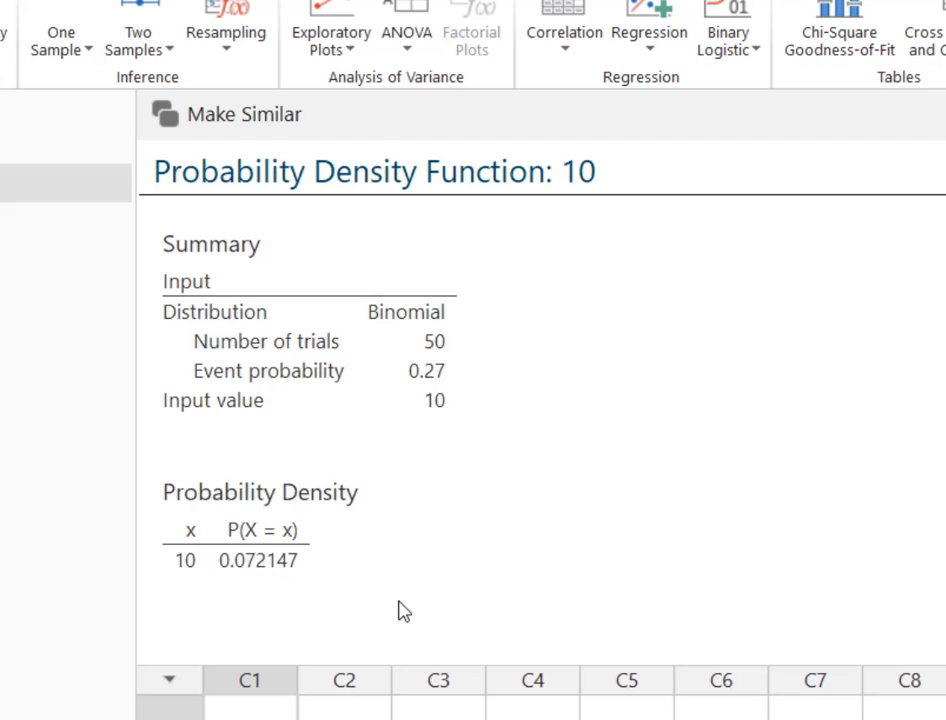
mouse_move(417, 623)
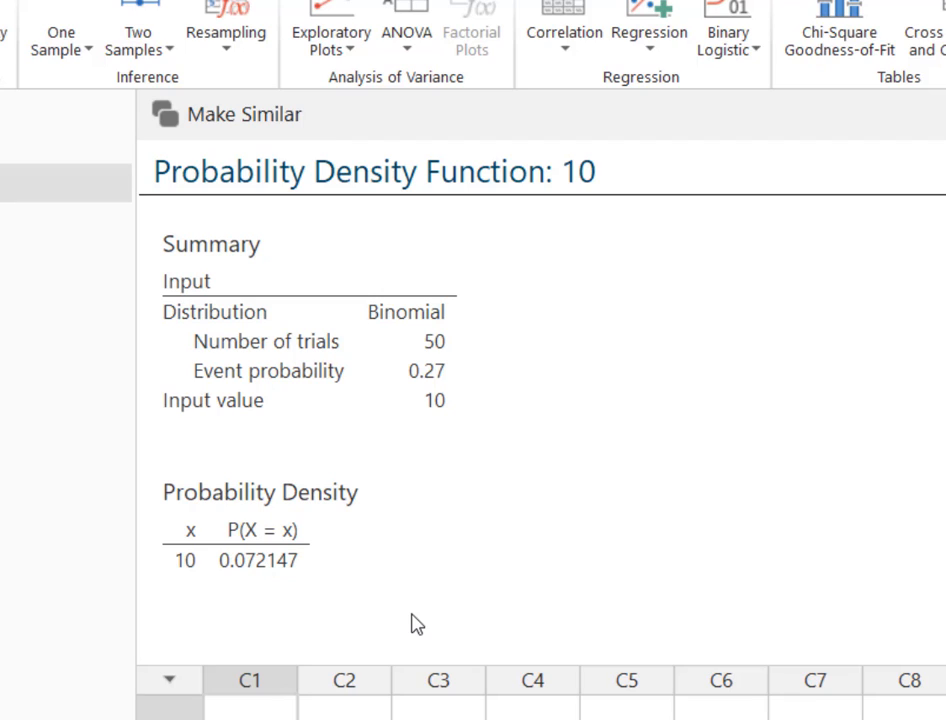
mouse_move(352, 190)
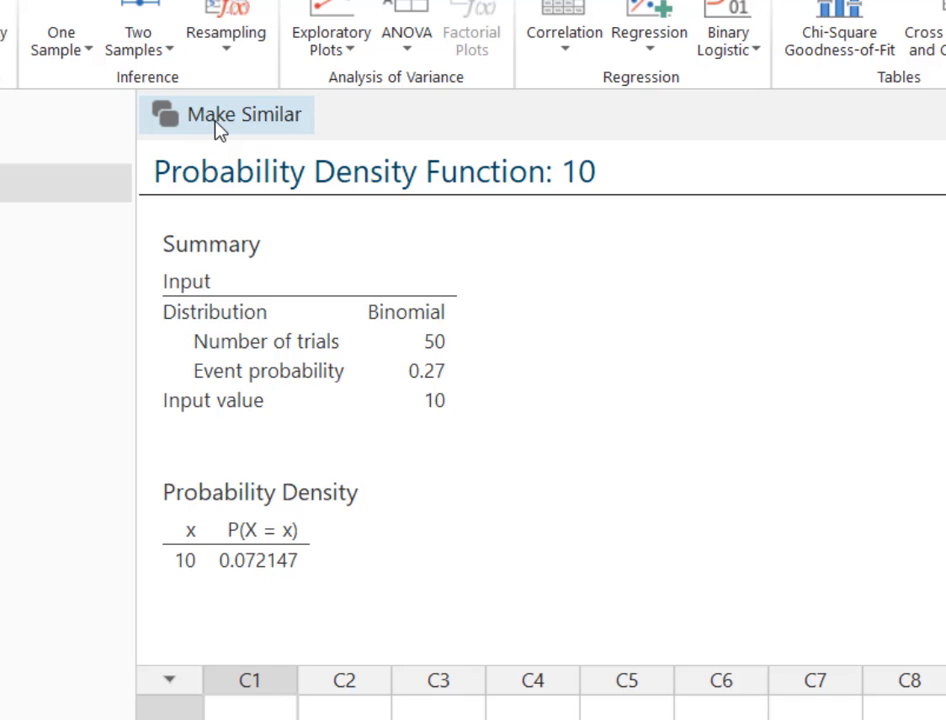
Use Make Similar to compute the binomial density for x = 15 (n = 50, p = 0.27)
left_click(242, 114)
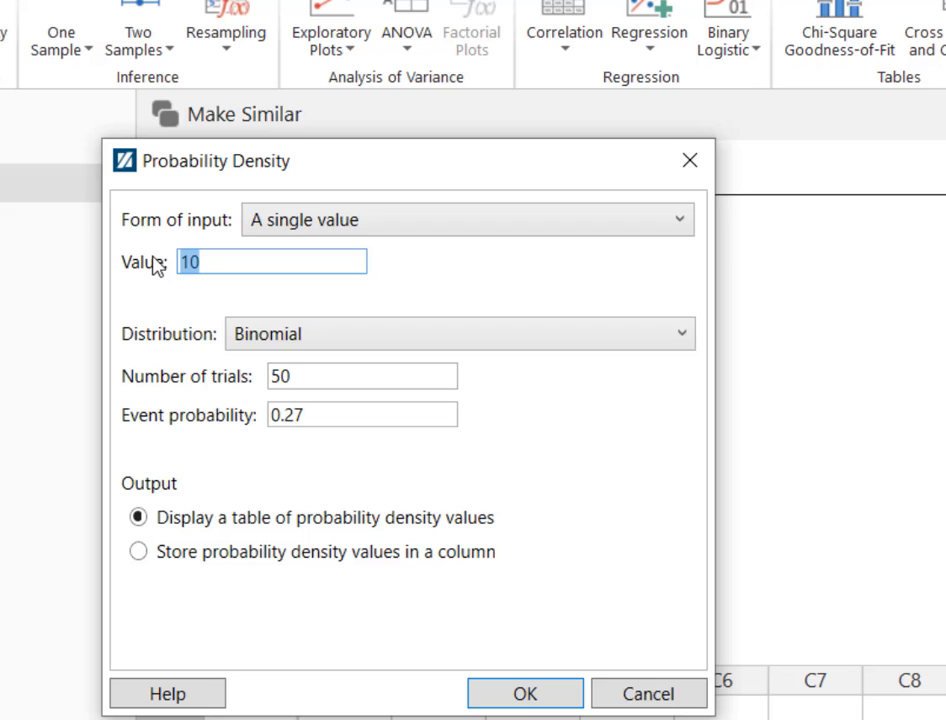
type("15")
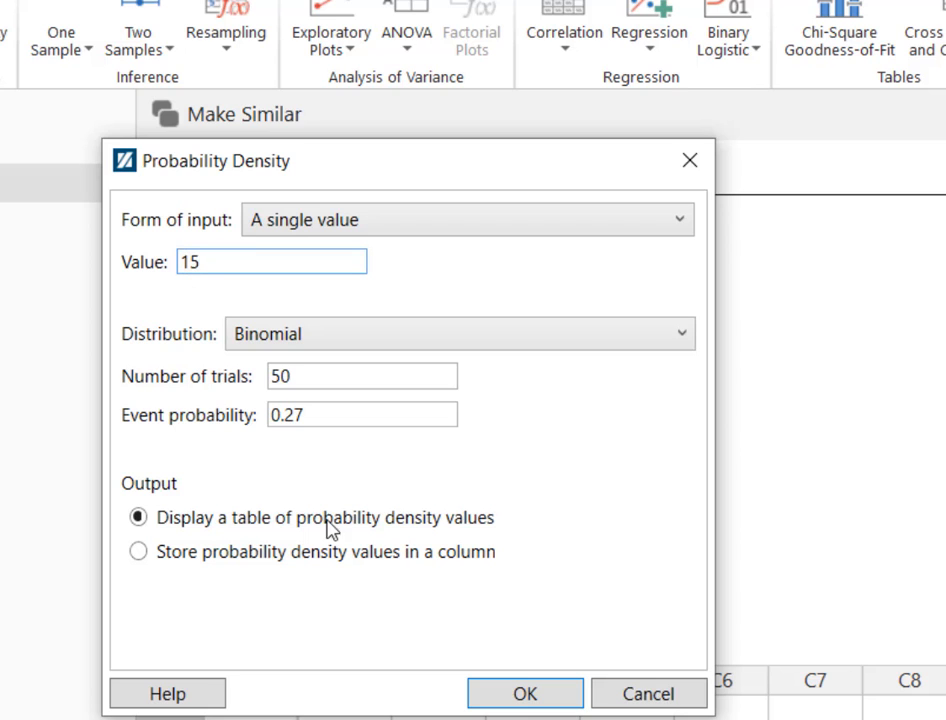
left_click(524, 693)
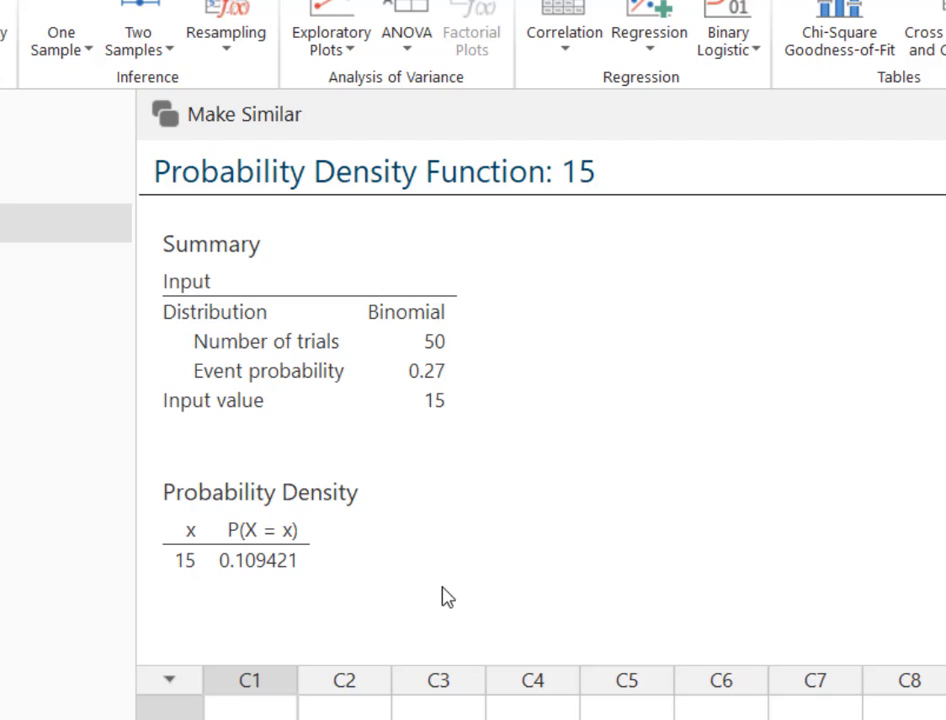
mouse_move(205, 201)
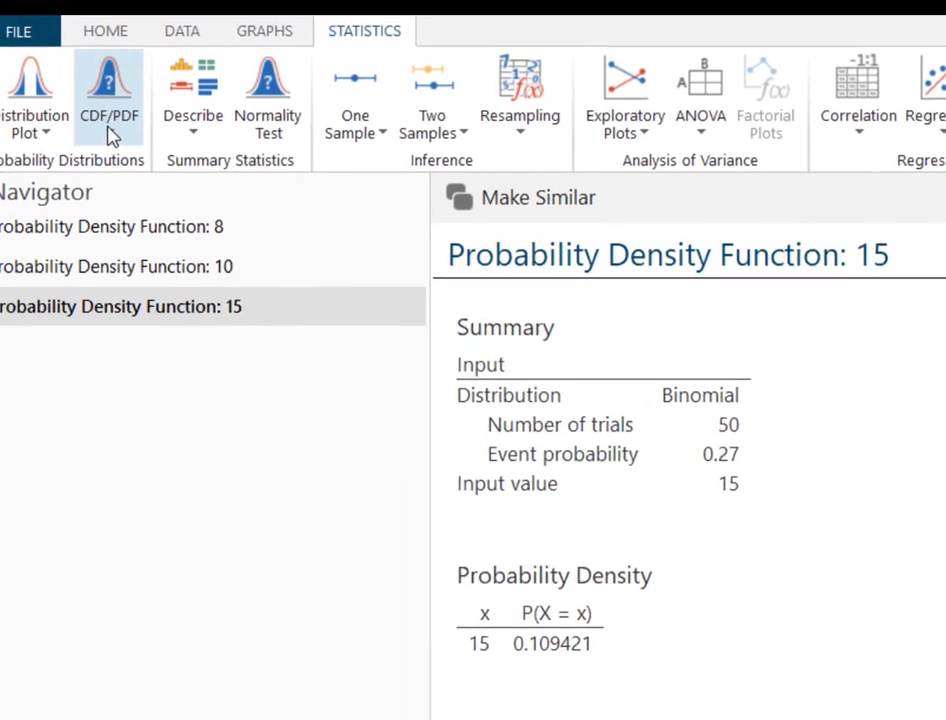
Show the CDF/PDF calculation choices on the Statistics ribbon again
left_click(110, 95)
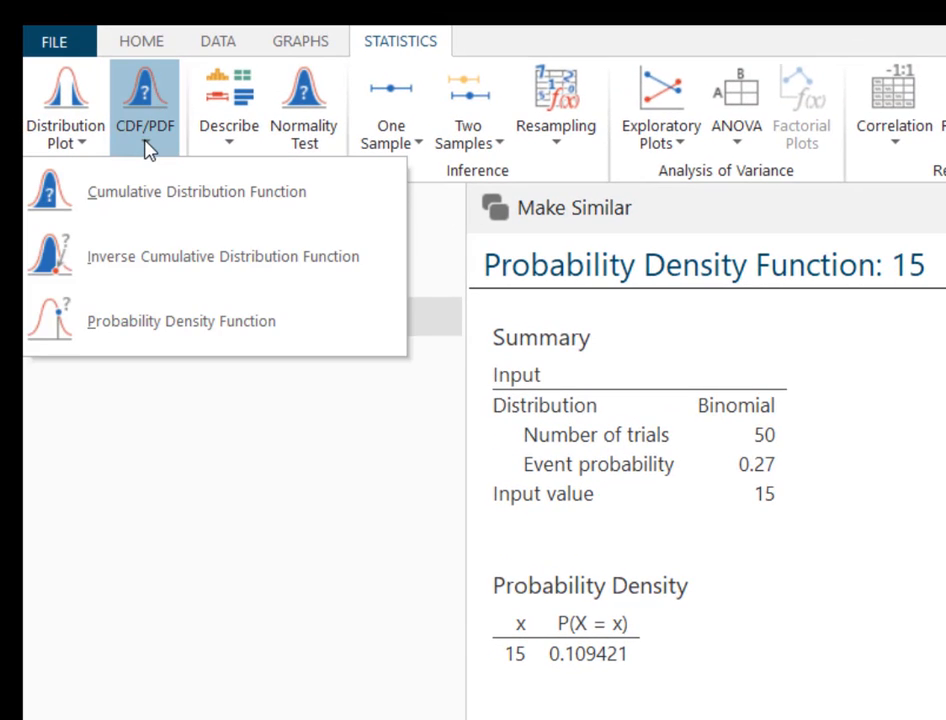
mouse_move(183, 320)
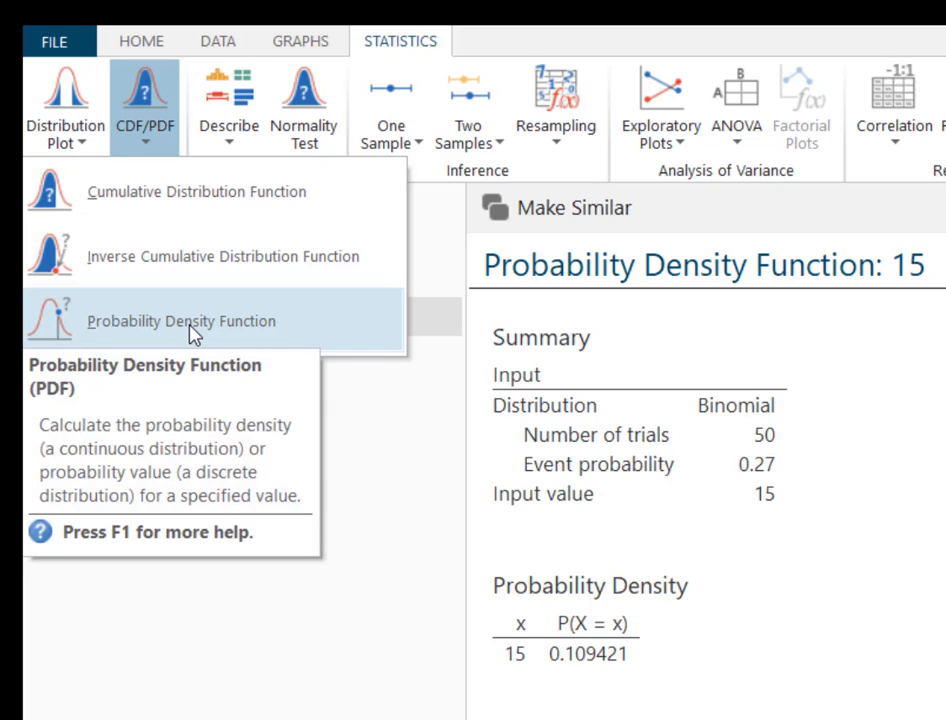